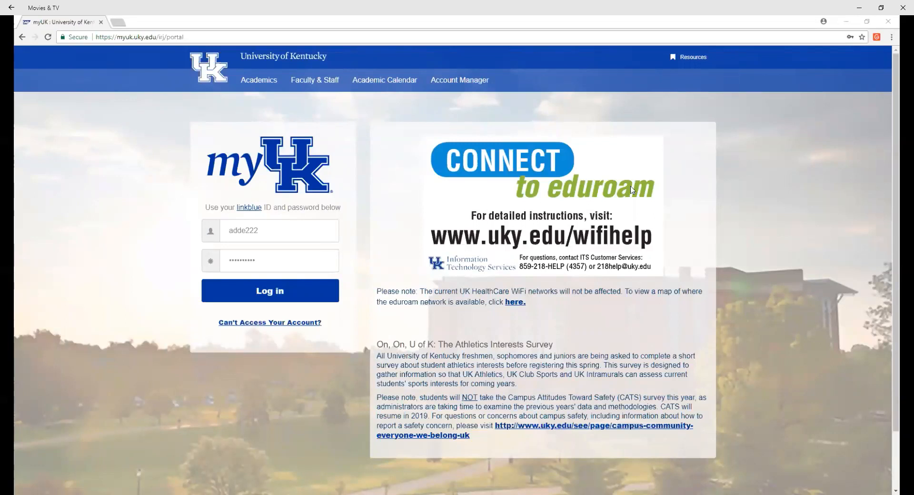
{"action": "mouse_move", "coordinate": [682, 451]}
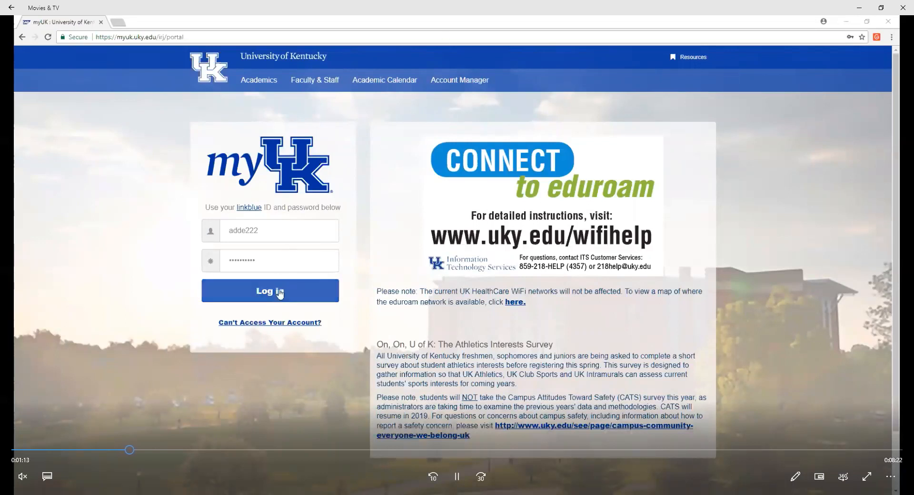
Log in to myUK and open Student Services to show the Spring Semester 2018 page.
{"action": "left_click", "coordinate": [270, 291]}
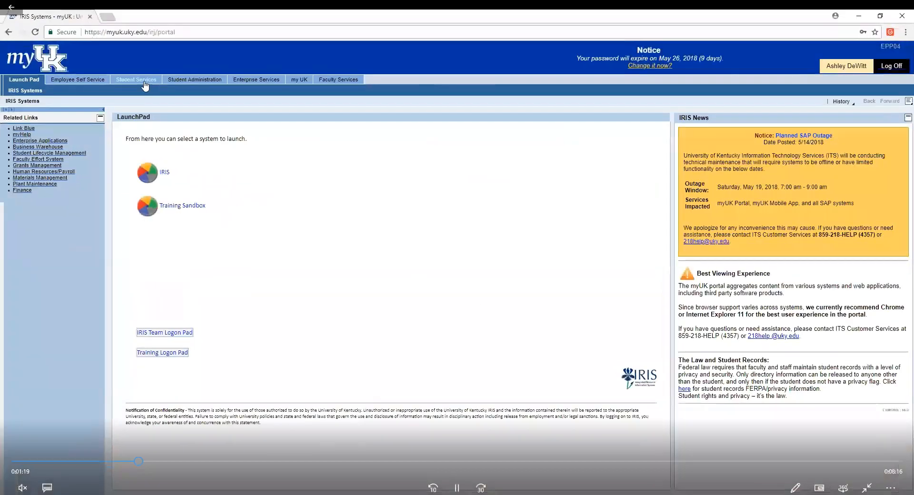
{"action": "left_click", "coordinate": [136, 80]}
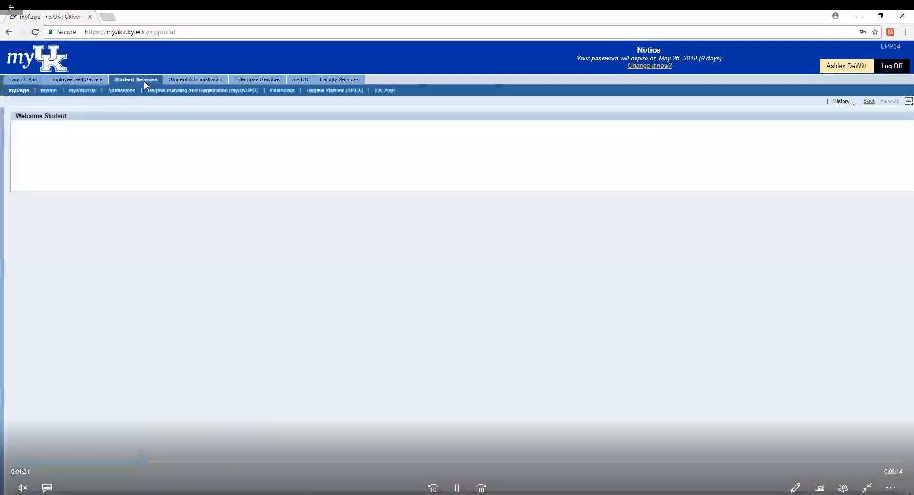
{"action": "left_click", "coordinate": [136, 79]}
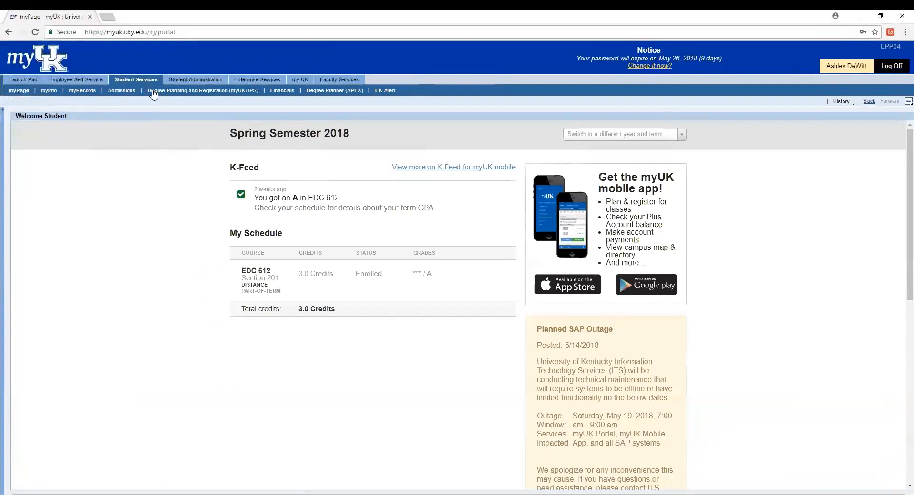
Open Degree Planning and Registration (myUK GPS), landing on Fall Semester 2018.
{"action": "left_click", "coordinate": [202, 90]}
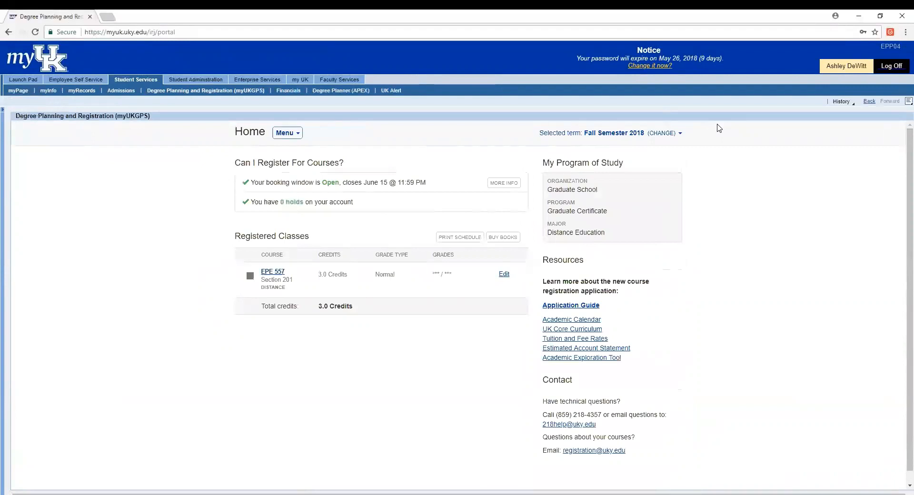
{"action": "mouse_move", "coordinate": [718, 157]}
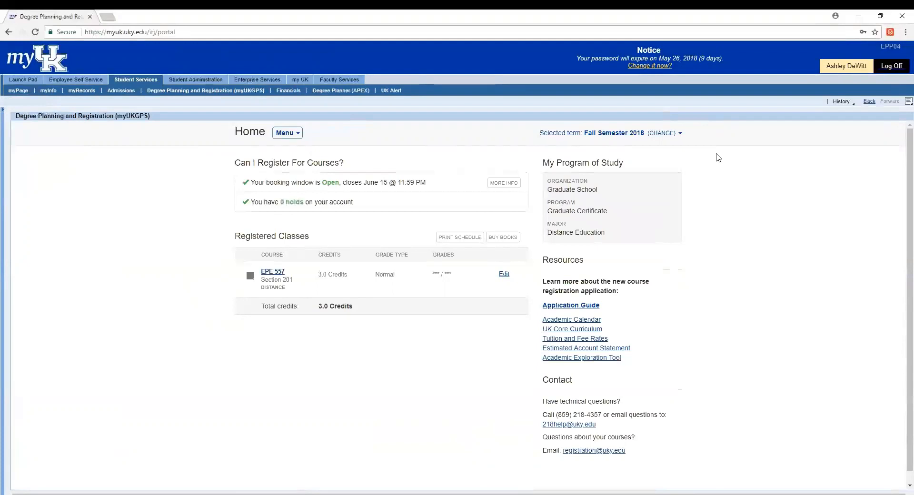
{"action": "mouse_move", "coordinate": [707, 127]}
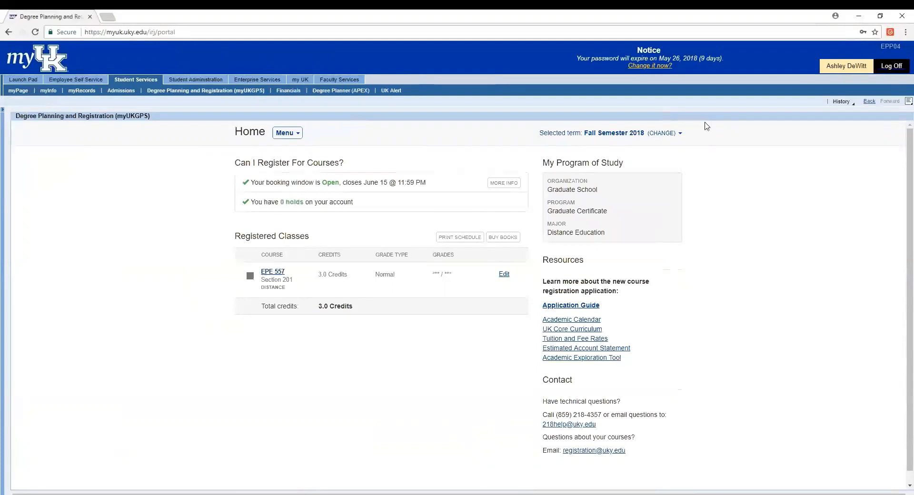
{"action": "mouse_move", "coordinate": [673, 136]}
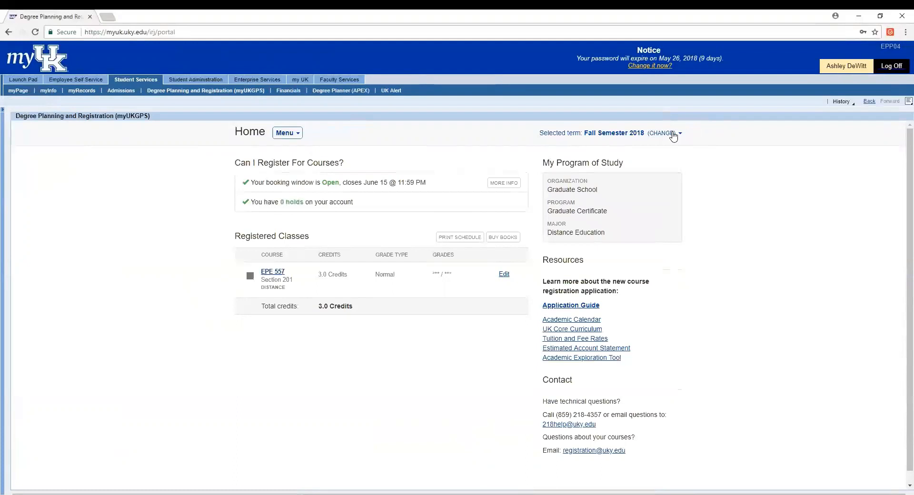
{"action": "mouse_move", "coordinate": [673, 137]}
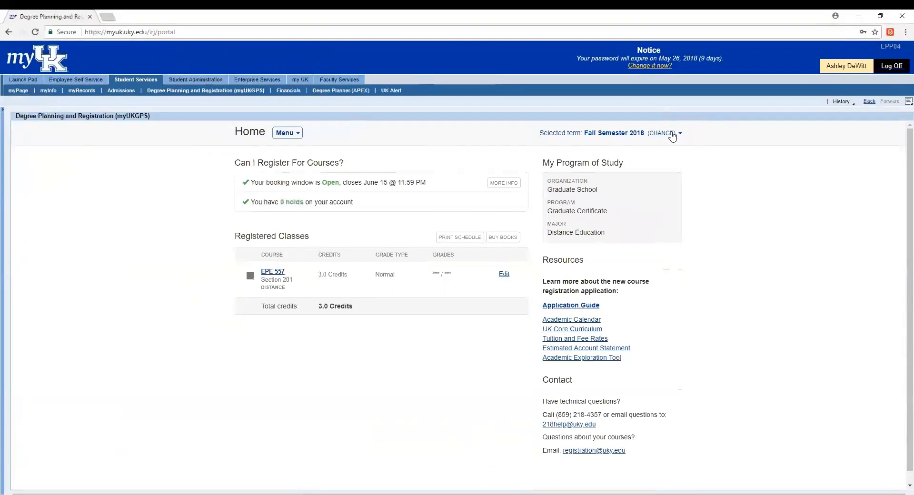
Change the selected term from Fall Semester to Summer Session 2018.
{"action": "left_click", "coordinate": [662, 133]}
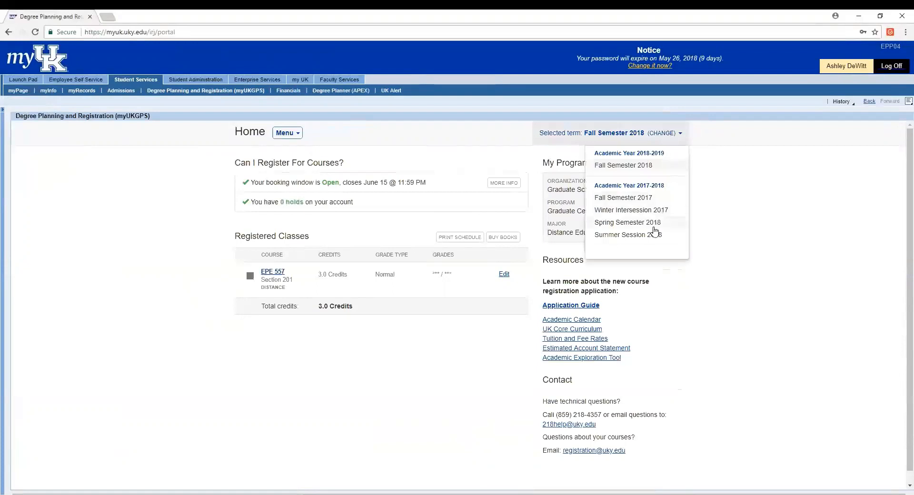
{"action": "left_click", "coordinate": [627, 234]}
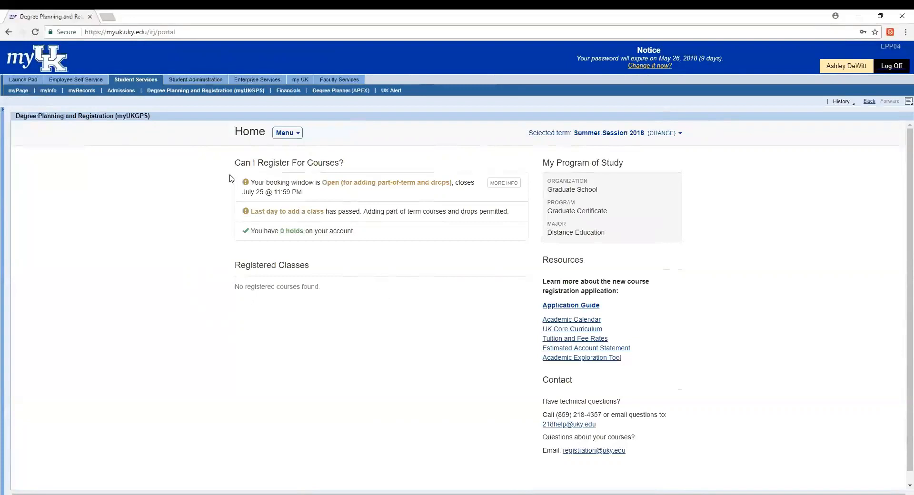
In the Course Catalog, set prefix LIS - Library & Information Science and number 612.
{"action": "left_click", "coordinate": [286, 133]}
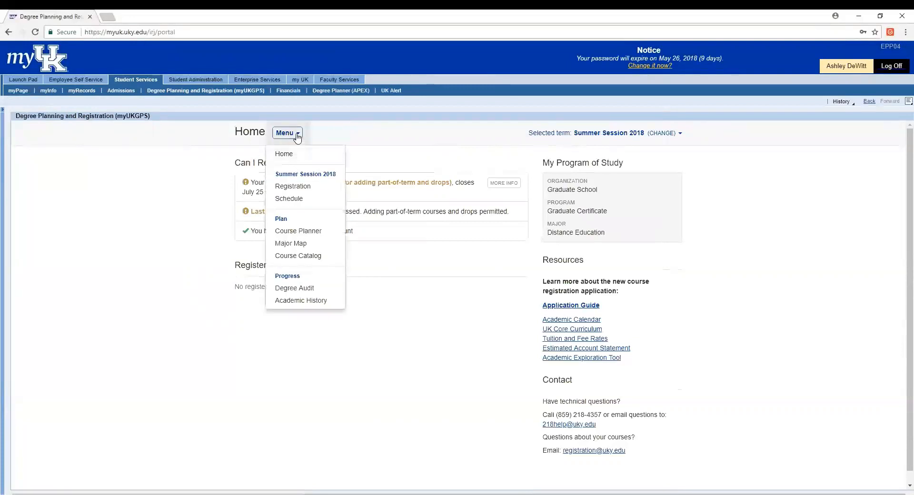
{"action": "mouse_move", "coordinate": [302, 161]}
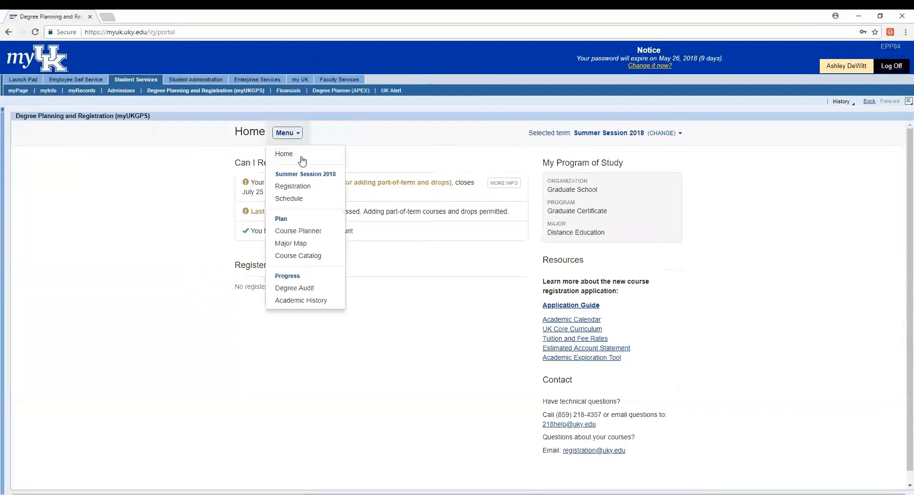
{"action": "mouse_move", "coordinate": [310, 260]}
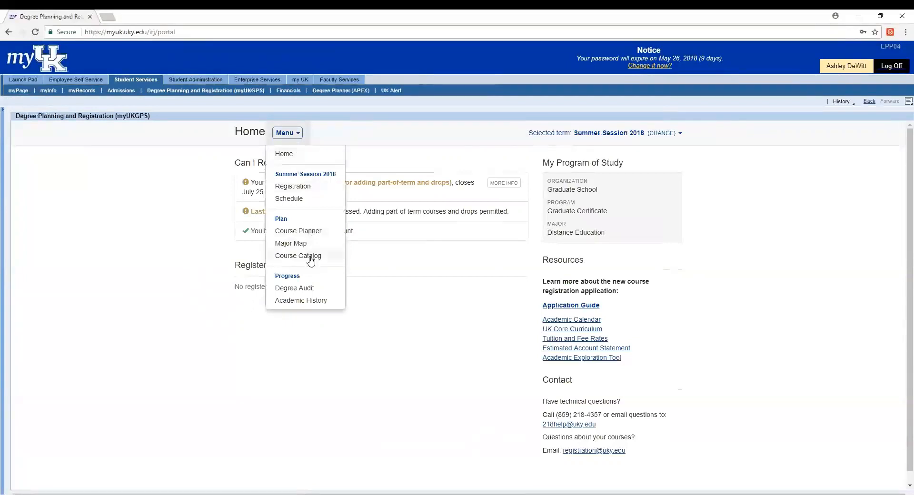
{"action": "left_click", "coordinate": [298, 255]}
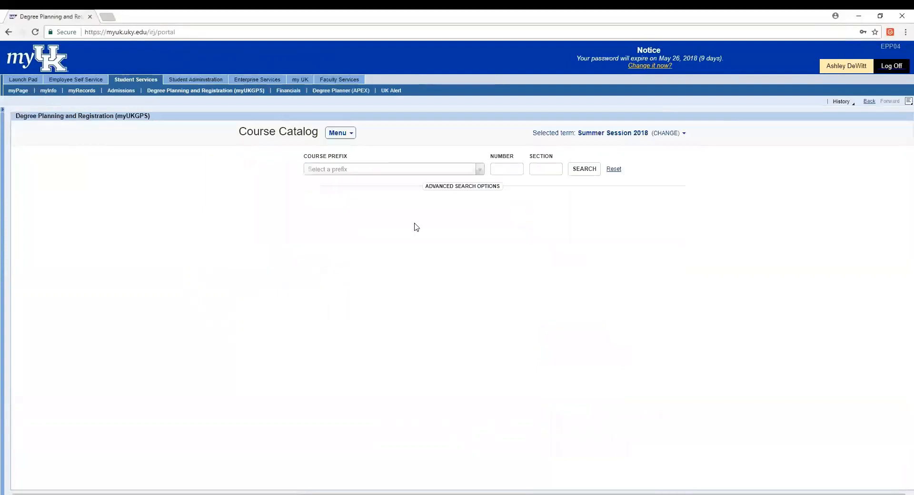
{"action": "mouse_move", "coordinate": [395, 177]}
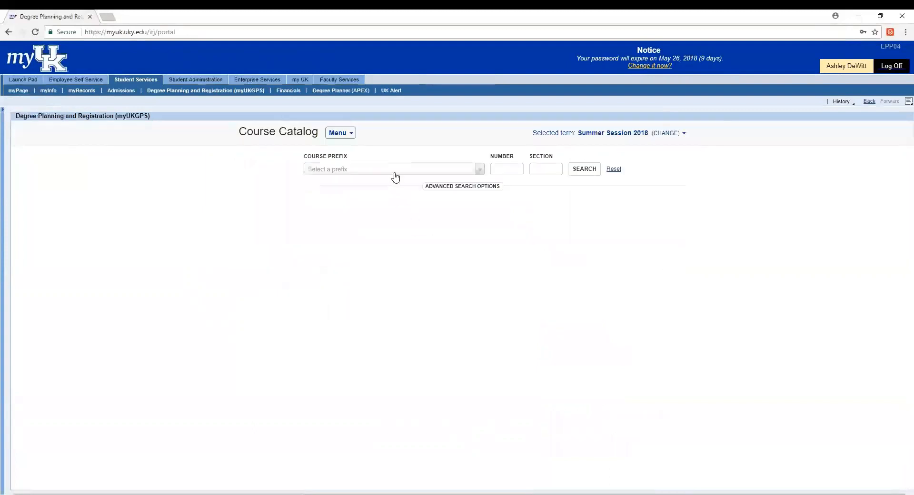
{"action": "type", "text": "lis"}
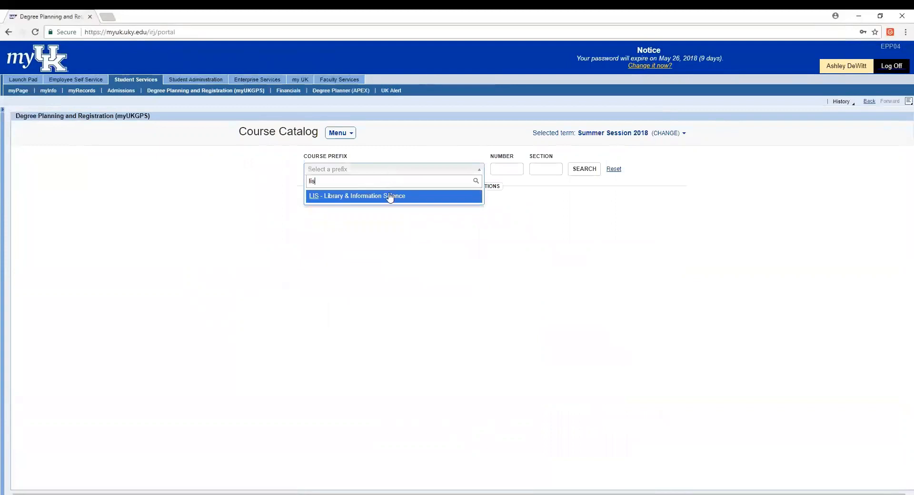
{"action": "left_click", "coordinate": [356, 196]}
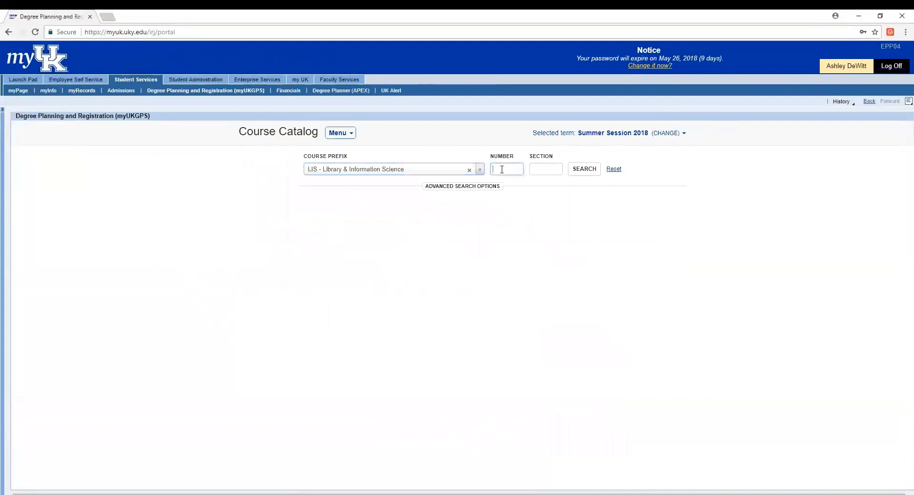
{"action": "type", "text": "612"}
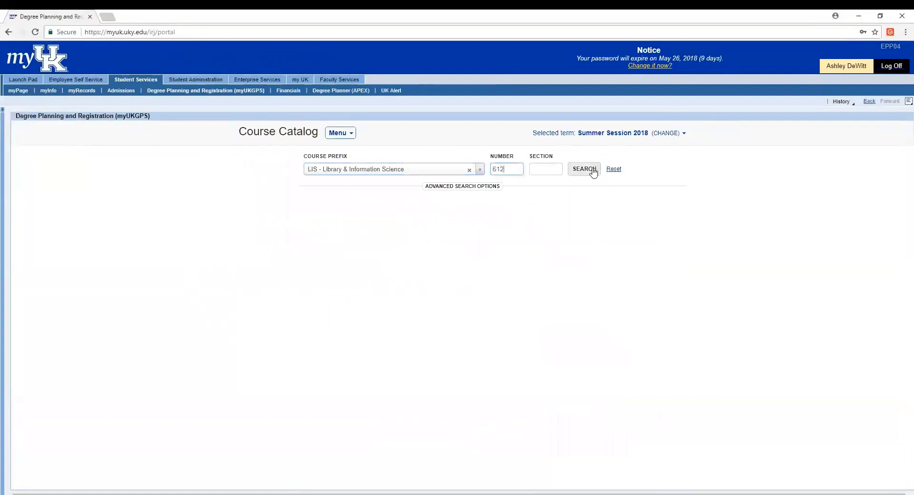
Search for LIS 612 and save section 210 to the Summer Session 2018 plan.
{"action": "left_click", "coordinate": [584, 169]}
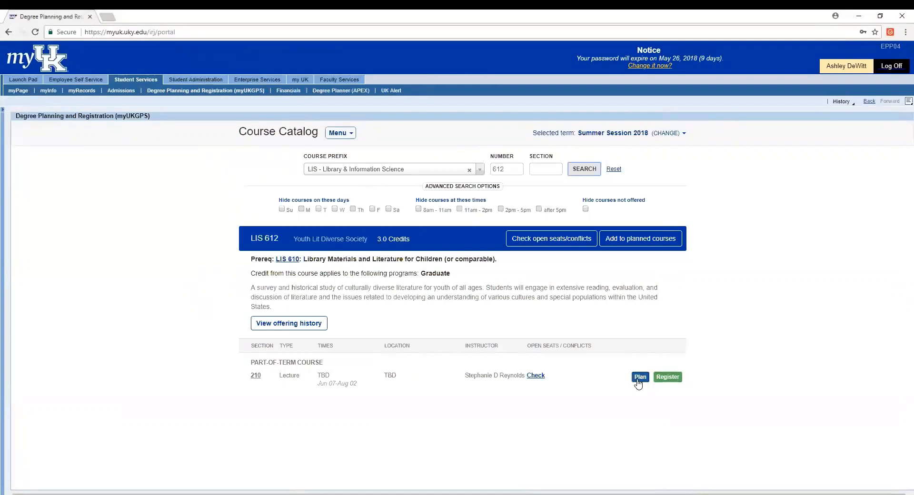
{"action": "left_click", "coordinate": [639, 377]}
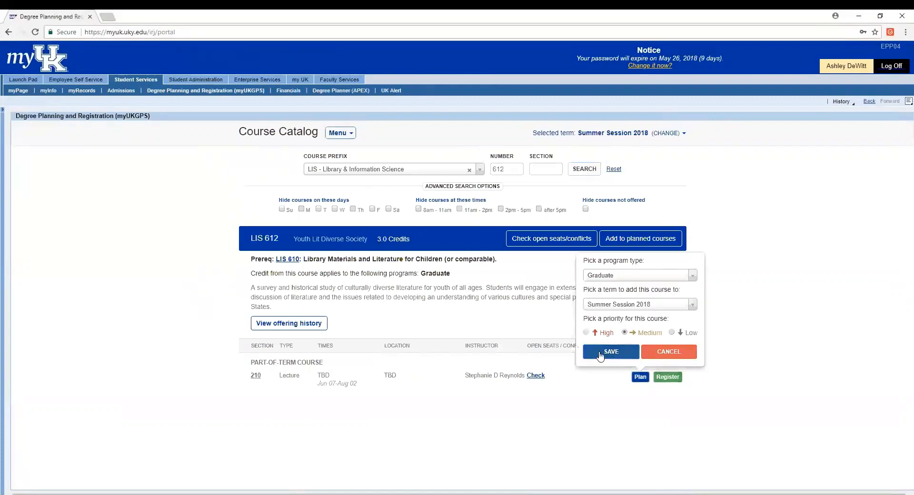
{"action": "left_click", "coordinate": [611, 352]}
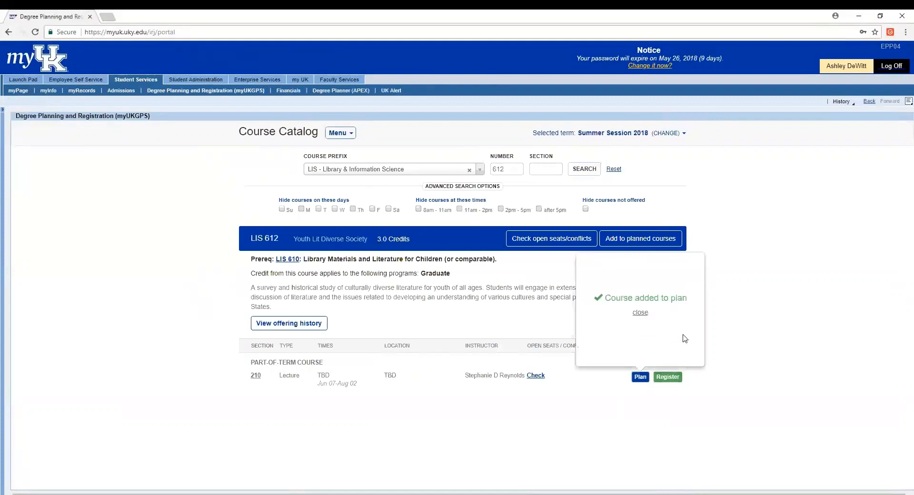
{"action": "mouse_move", "coordinate": [640, 314]}
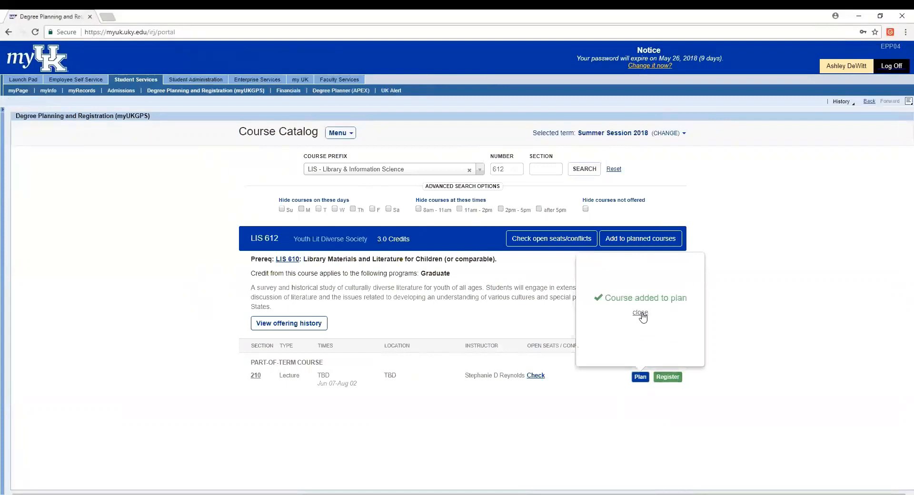
{"action": "left_click", "coordinate": [639, 313]}
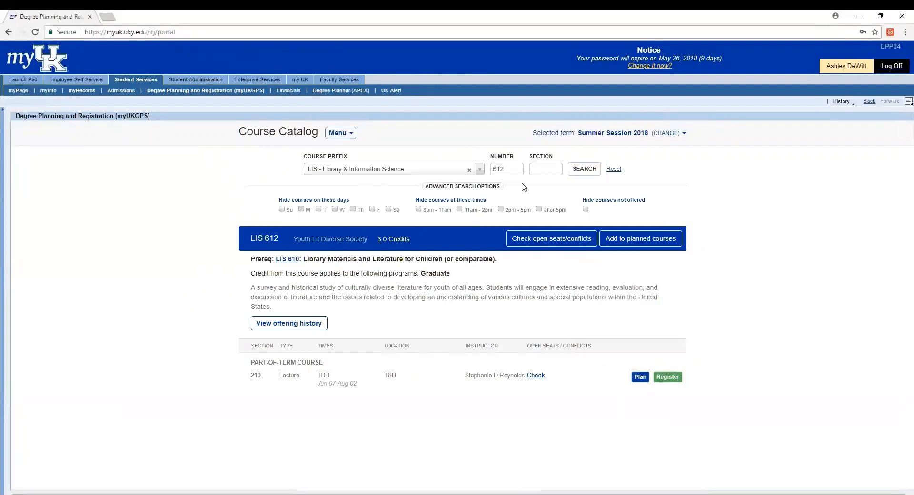
{"action": "left_click", "coordinate": [506, 169]}
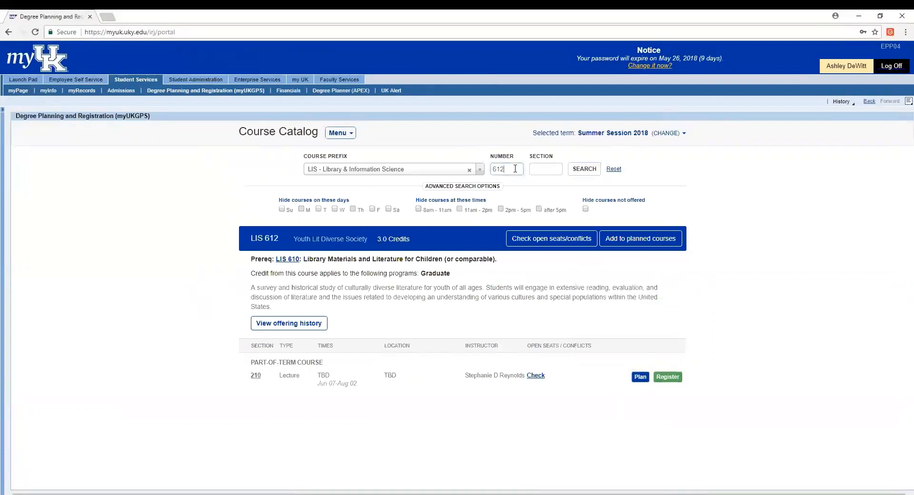
Search LIS 690 and save section 210 (Government Documents) to the summer plan.
{"action": "key", "text": "Backspace"}
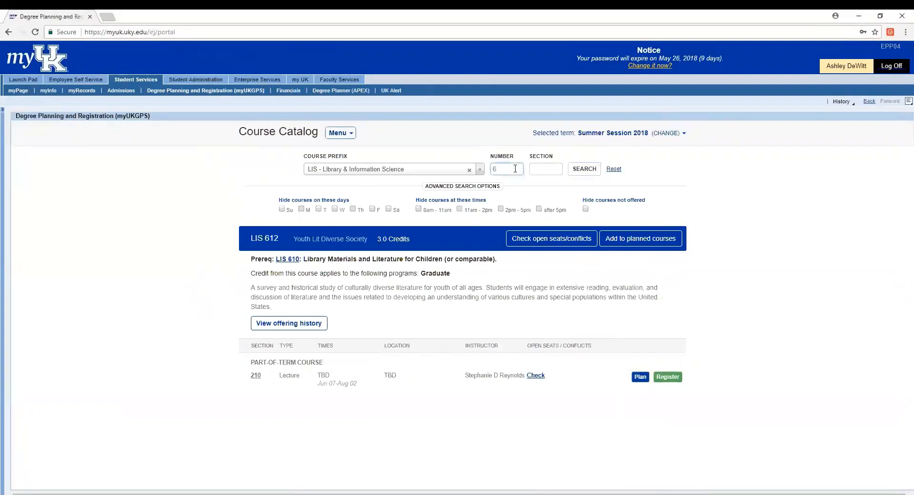
{"action": "type", "text": "90"}
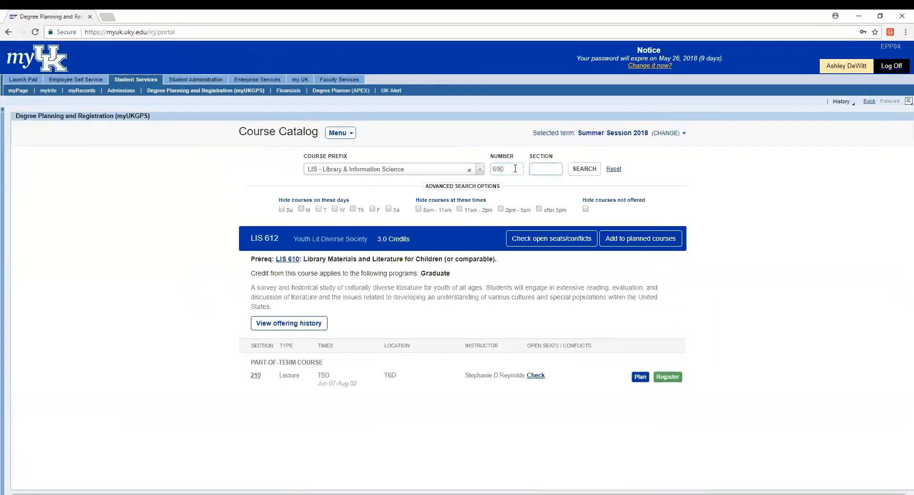
{"action": "left_click", "coordinate": [583, 169]}
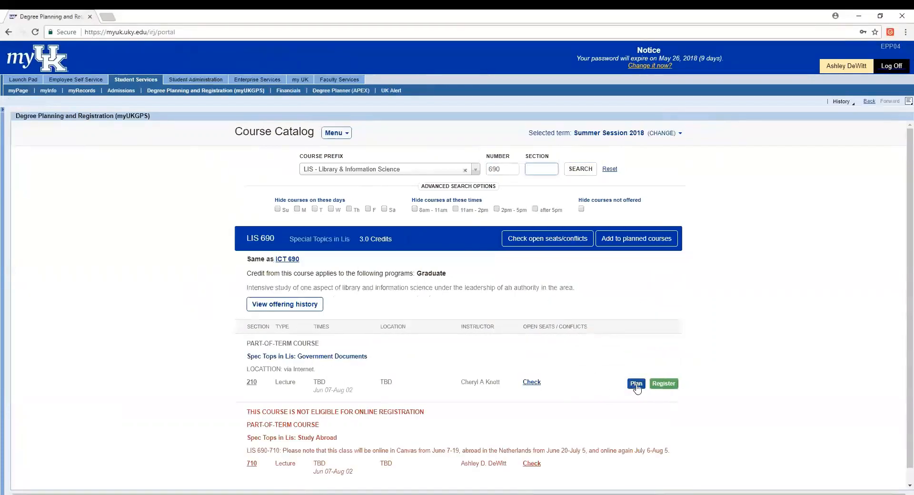
{"action": "left_click", "coordinate": [636, 384]}
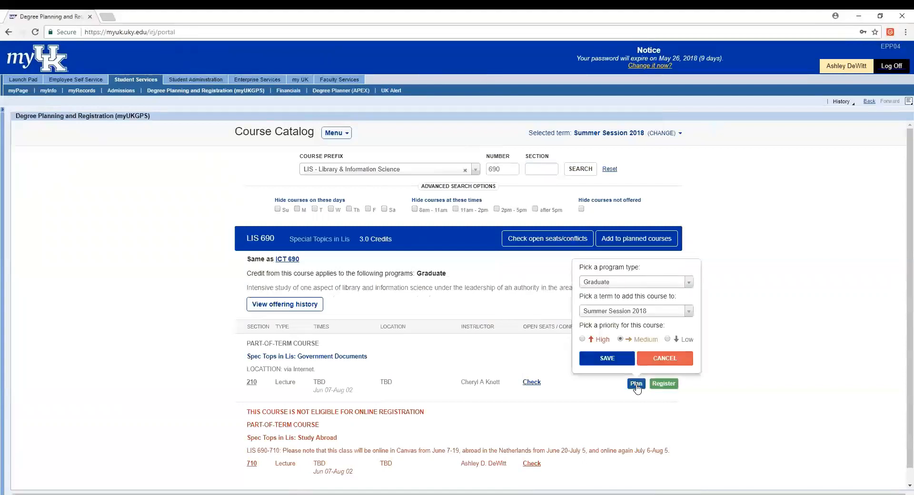
{"action": "left_click", "coordinate": [606, 358]}
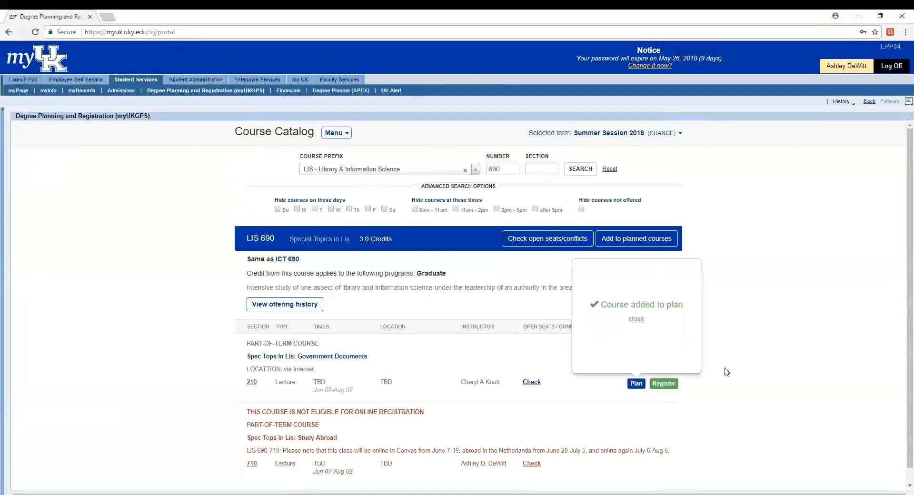
{"action": "mouse_move", "coordinate": [380, 180]}
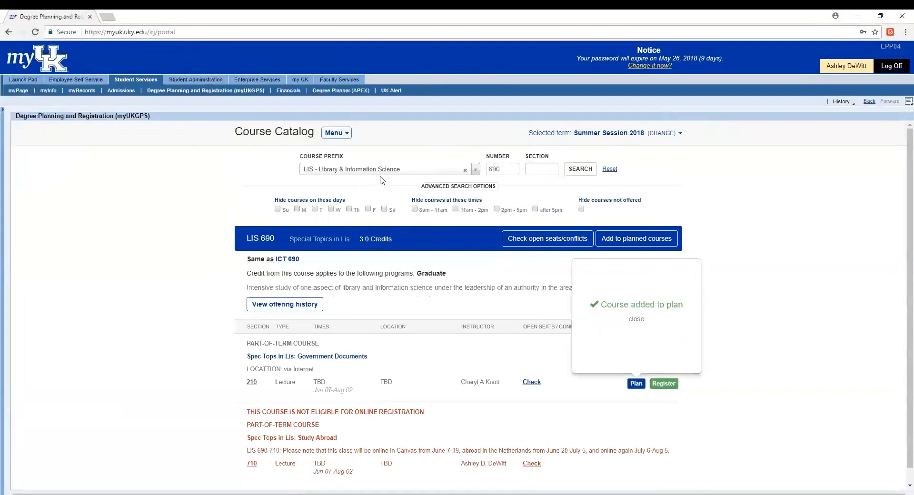
{"action": "mouse_move", "coordinate": [336, 133]}
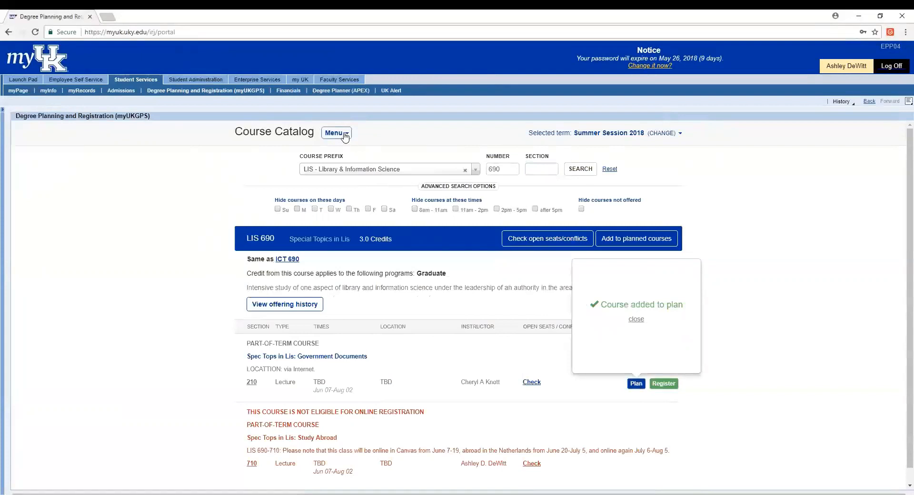
{"action": "left_click", "coordinate": [336, 132]}
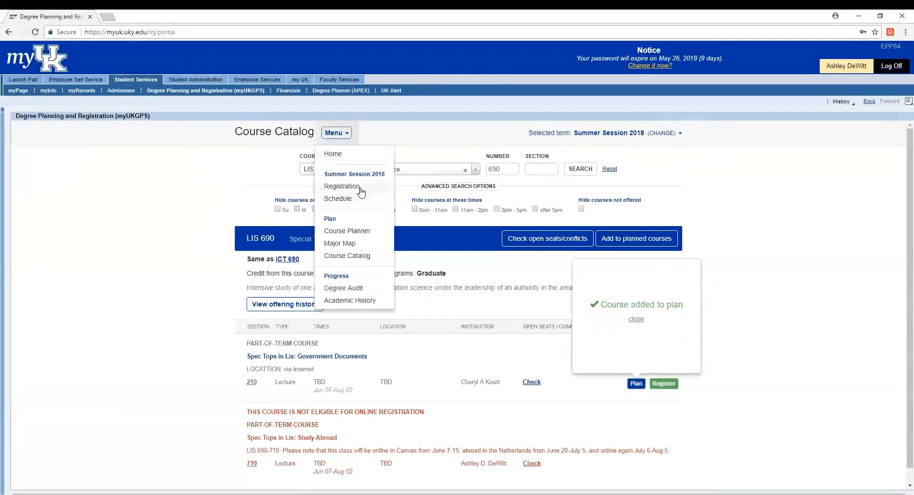
On the Registration page, select LIS 612 and LIS 690 and submit them for registration.
{"action": "left_click", "coordinate": [342, 186]}
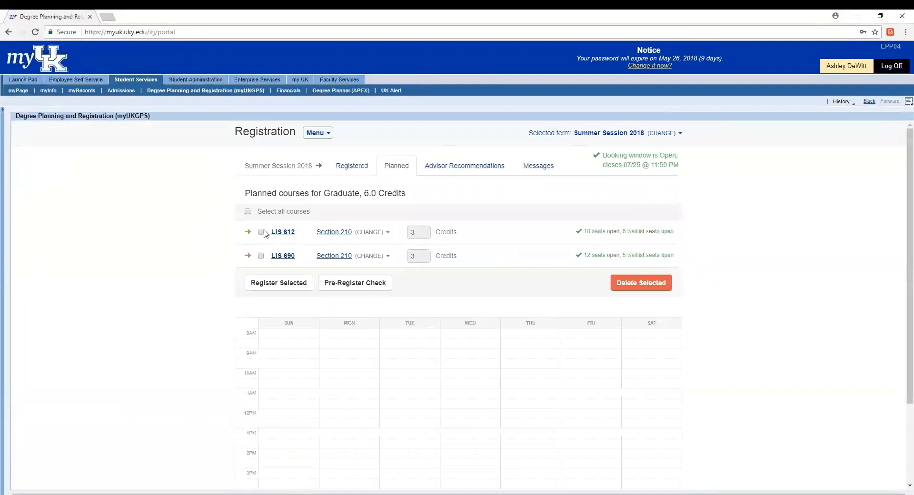
{"action": "left_click", "coordinate": [260, 232]}
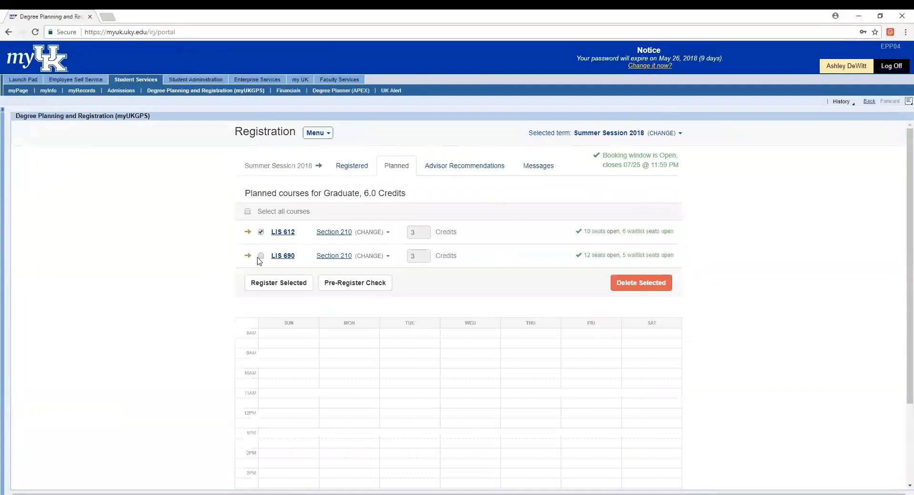
{"action": "left_click", "coordinate": [260, 256]}
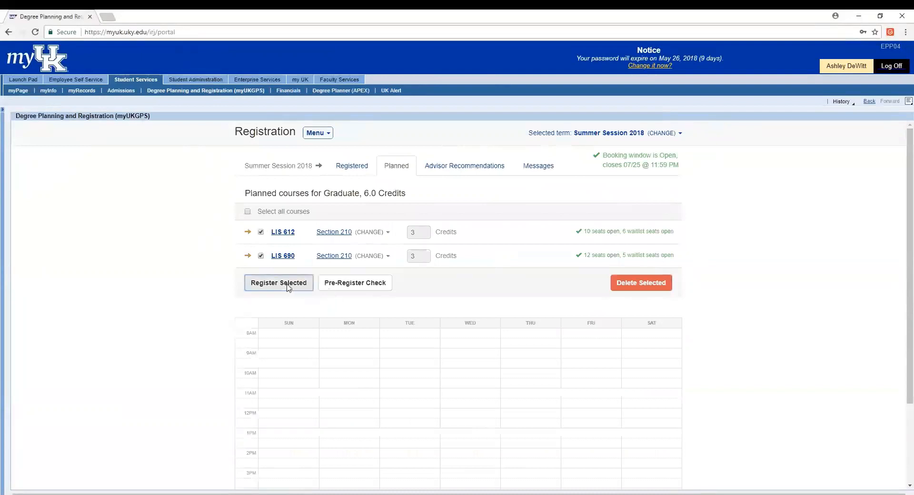
{"action": "left_click", "coordinate": [278, 283]}
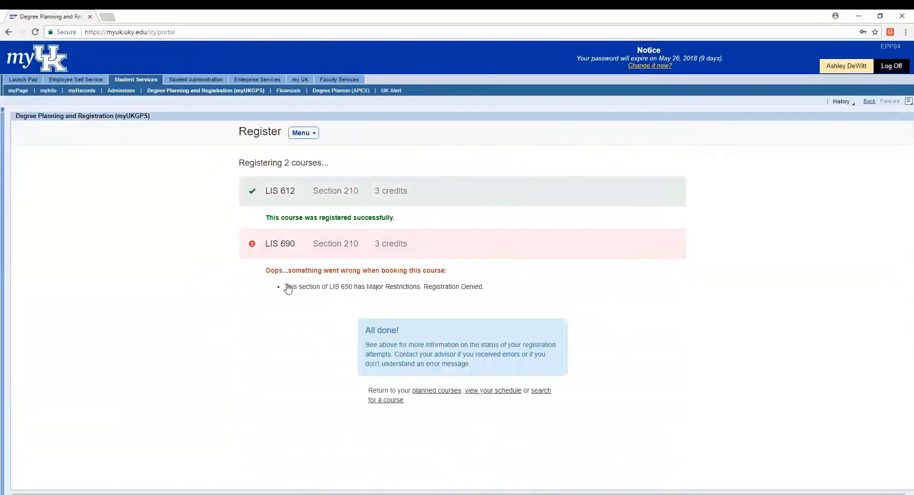
{"action": "mouse_move", "coordinate": [342, 287]}
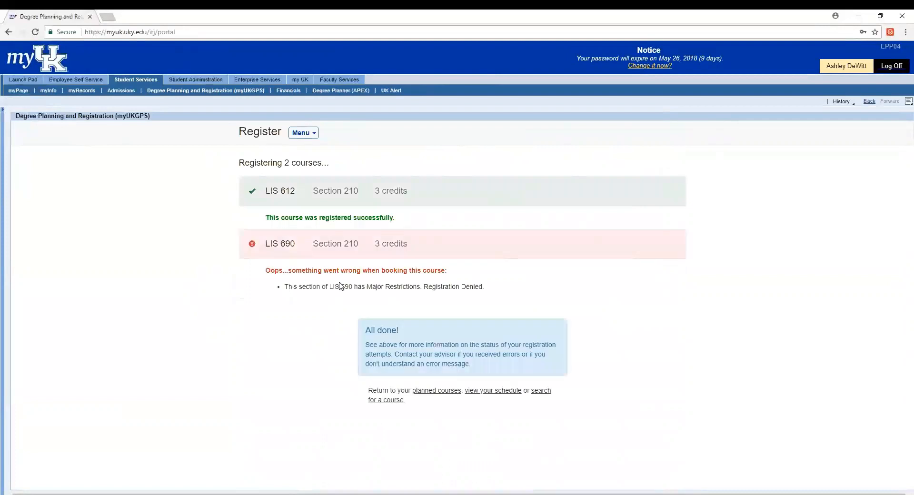
{"action": "mouse_move", "coordinate": [280, 281]}
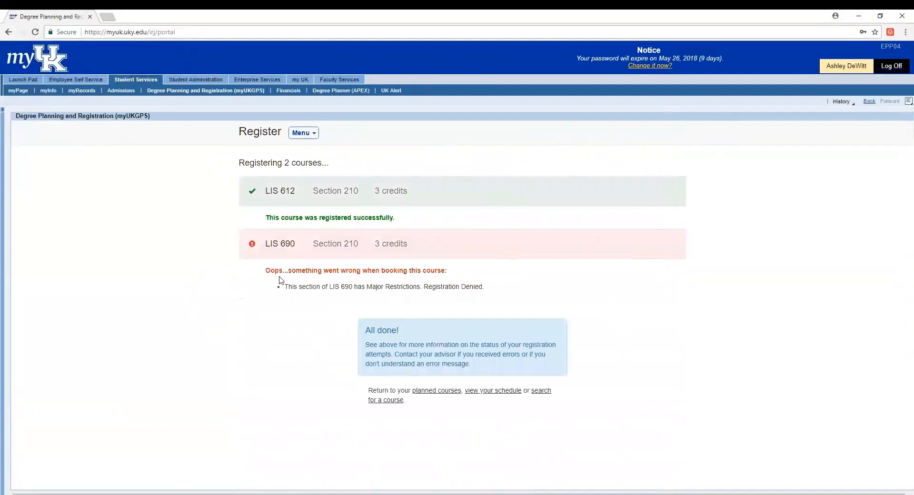
{"action": "mouse_move", "coordinate": [309, 286]}
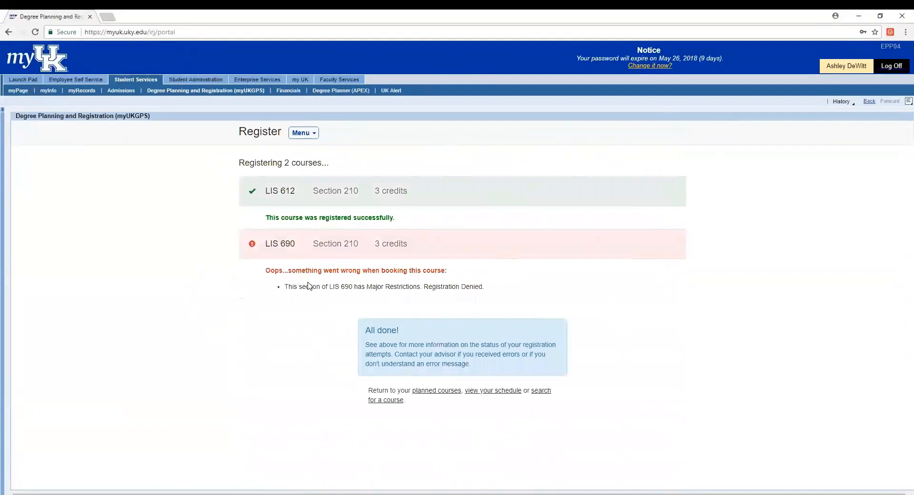
{"action": "mouse_move", "coordinate": [431, 269]}
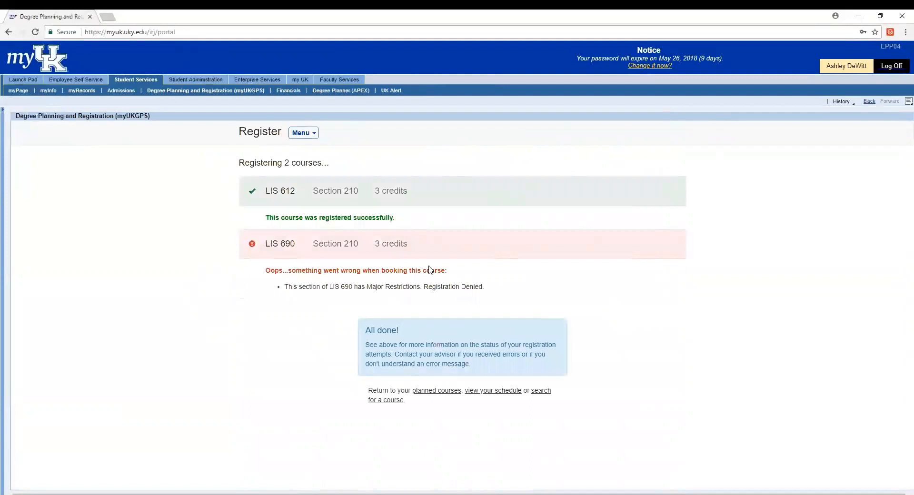
{"action": "mouse_move", "coordinate": [577, 291]}
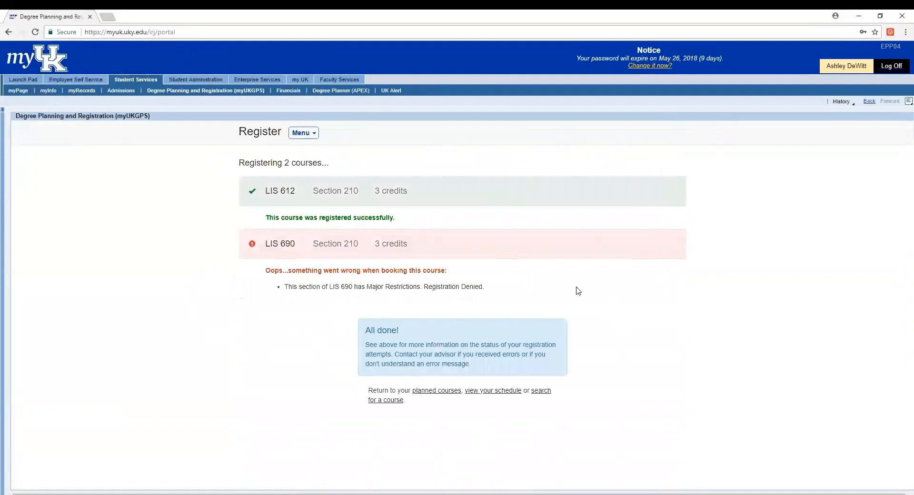
{"action": "mouse_move", "coordinate": [605, 293]}
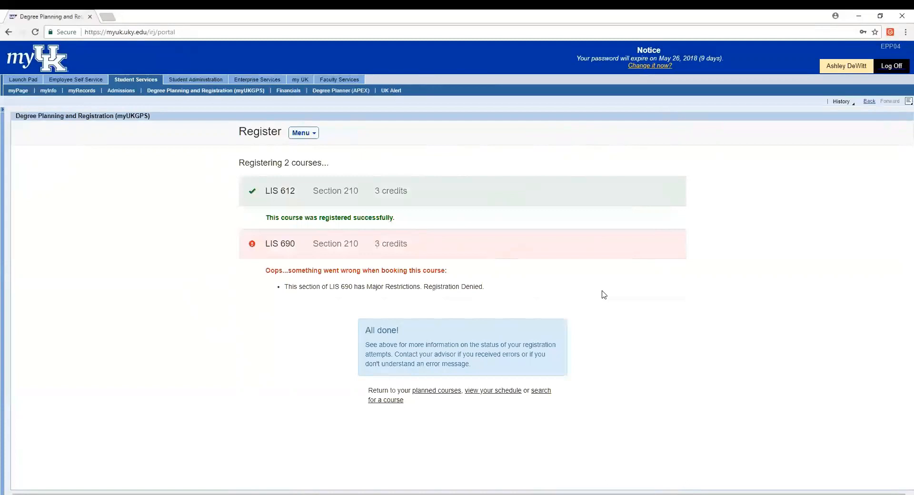
{"action": "mouse_move", "coordinate": [525, 363]}
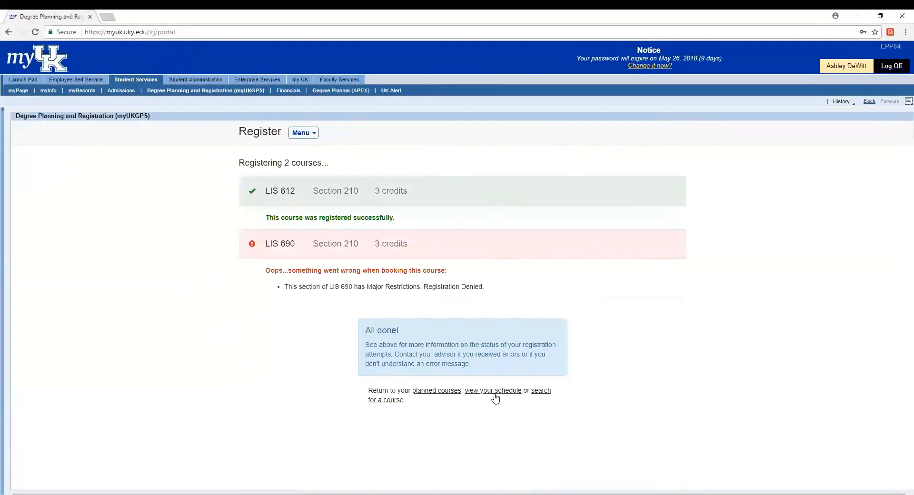
View the Summer 2018 schedule listing LIS 612 section 210 at 3.0 credits.
{"action": "left_click", "coordinate": [493, 390]}
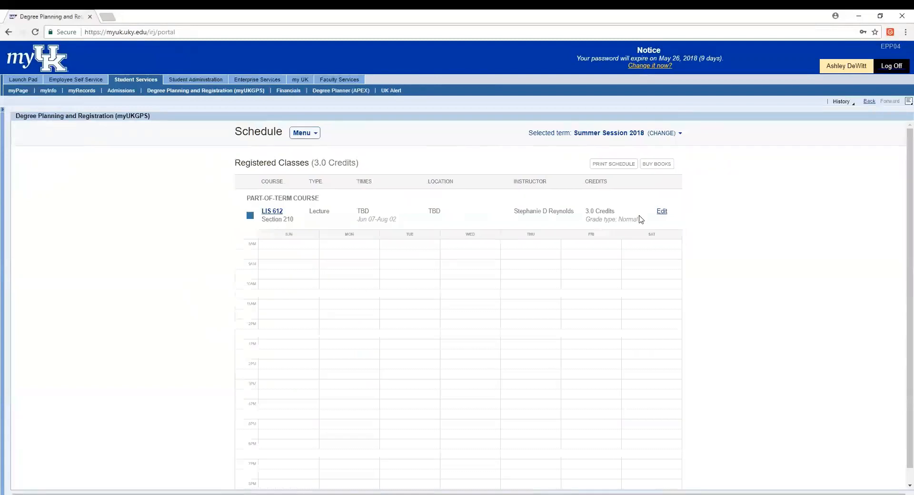
{"action": "mouse_move", "coordinate": [359, 216]}
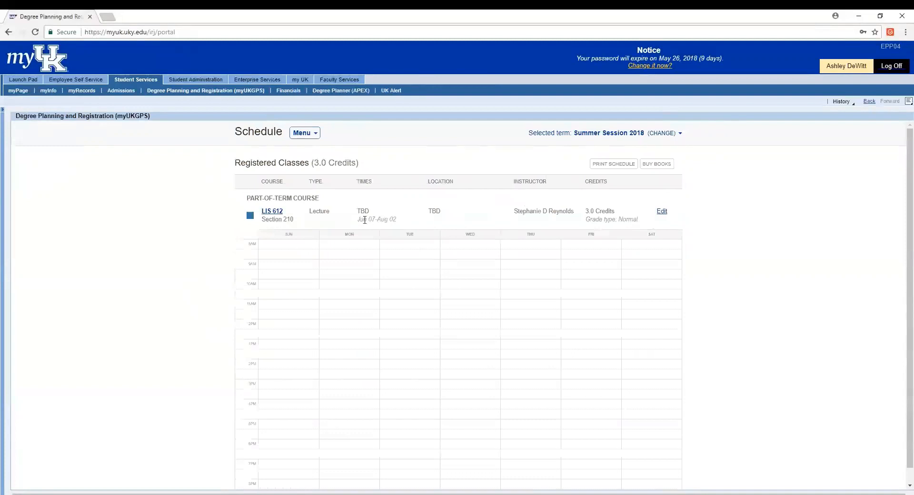
{"action": "mouse_move", "coordinate": [547, 211]}
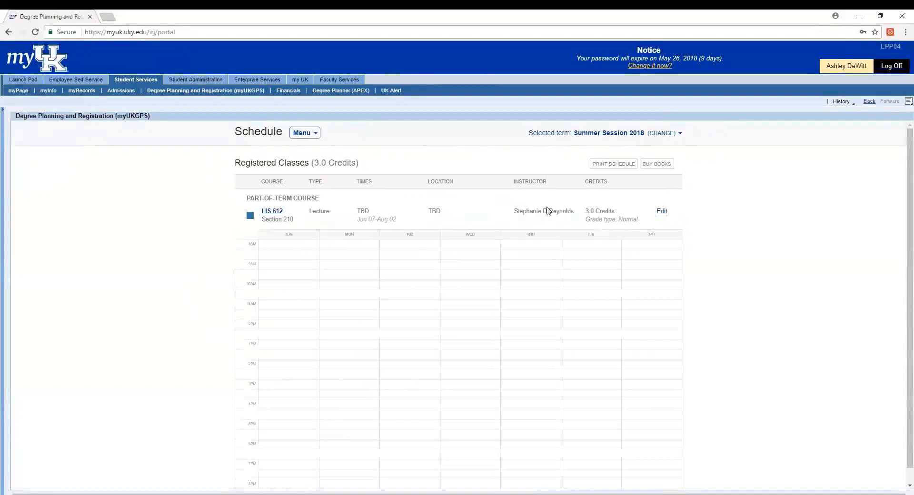
{"action": "mouse_move", "coordinate": [382, 213]}
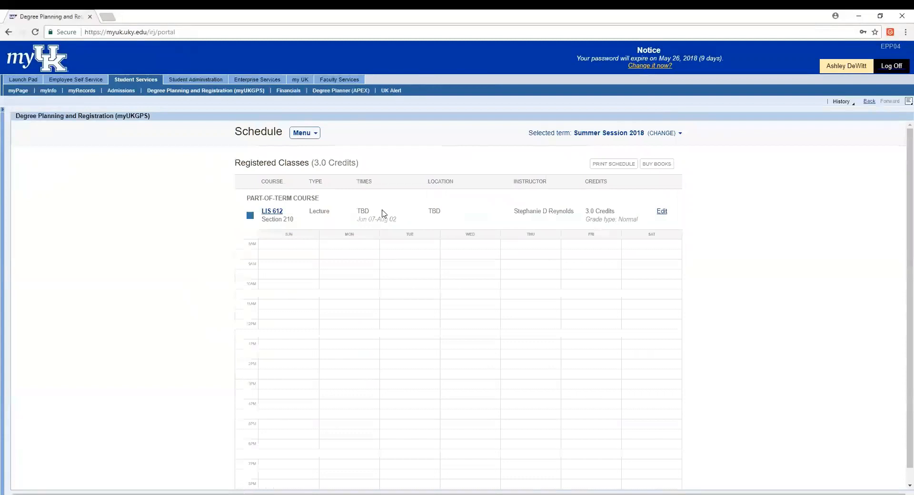
{"action": "mouse_move", "coordinate": [437, 211]}
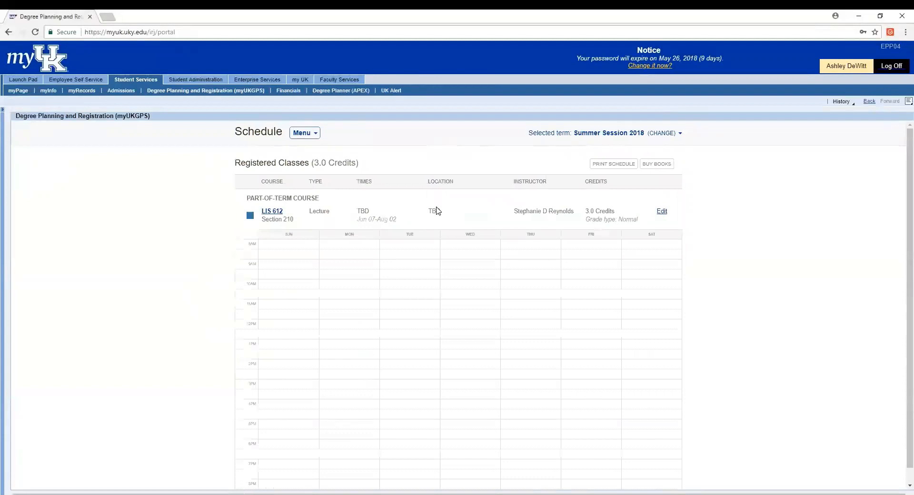
{"action": "mouse_move", "coordinate": [380, 215]}
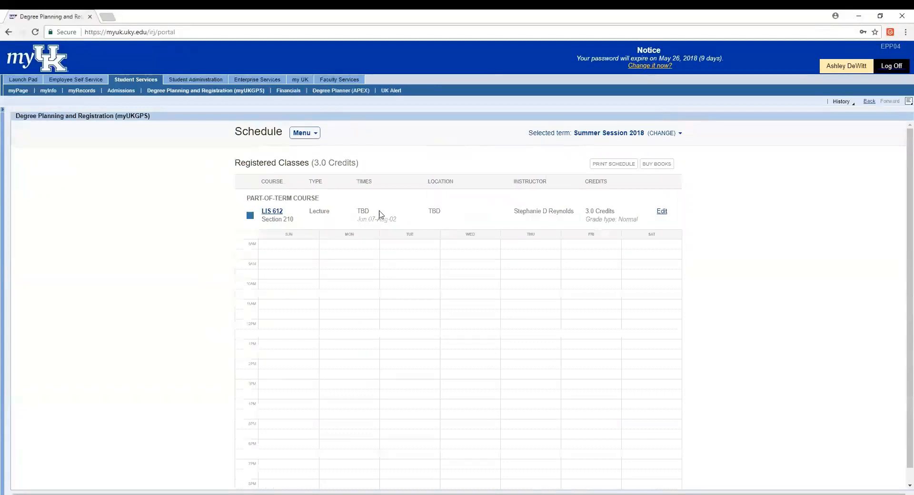
{"action": "mouse_move", "coordinate": [449, 213]}
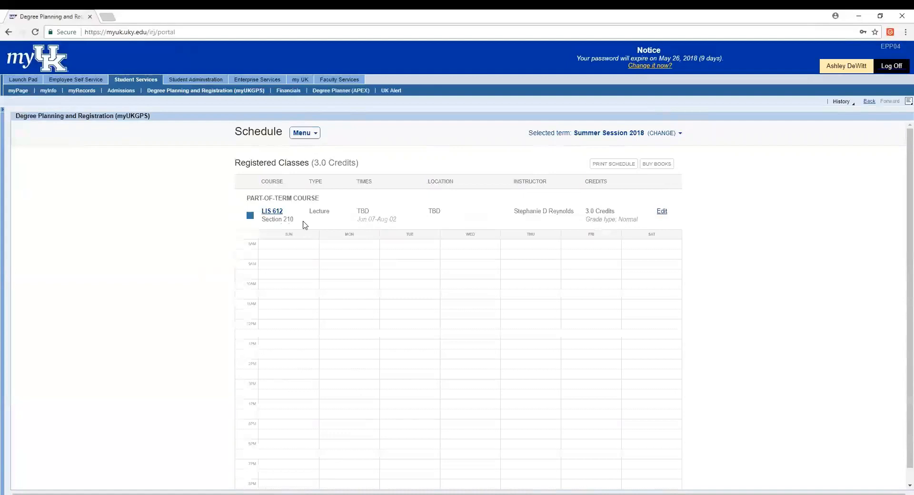
{"action": "mouse_move", "coordinate": [283, 218]}
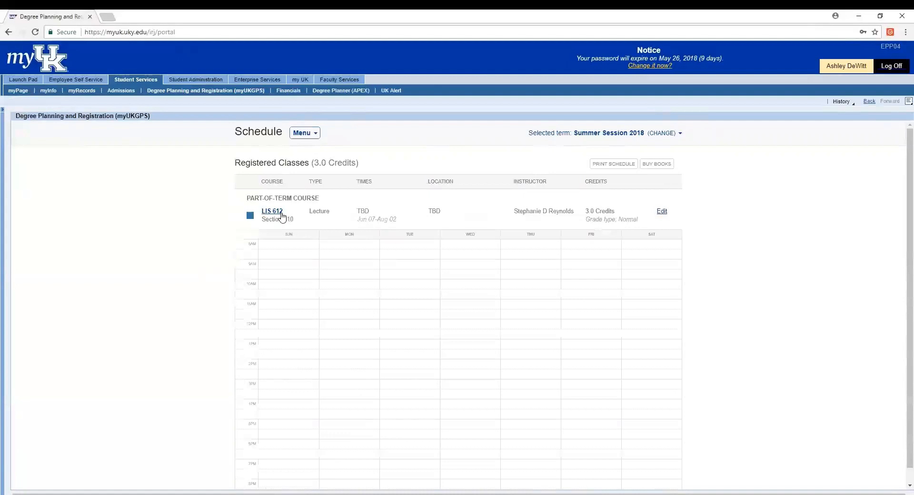
Open LIS 612 section 210 details and scroll to deadlines and refund schedule.
{"action": "left_click", "coordinate": [272, 211]}
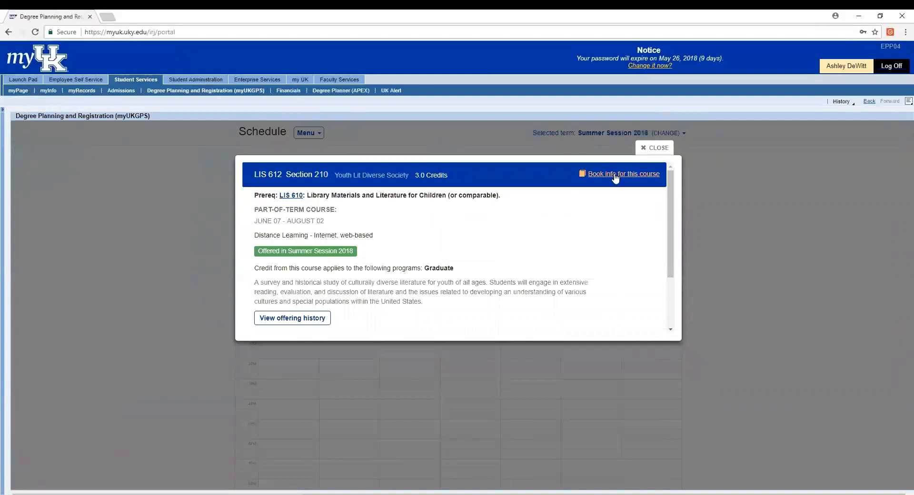
{"action": "mouse_move", "coordinate": [538, 231]}
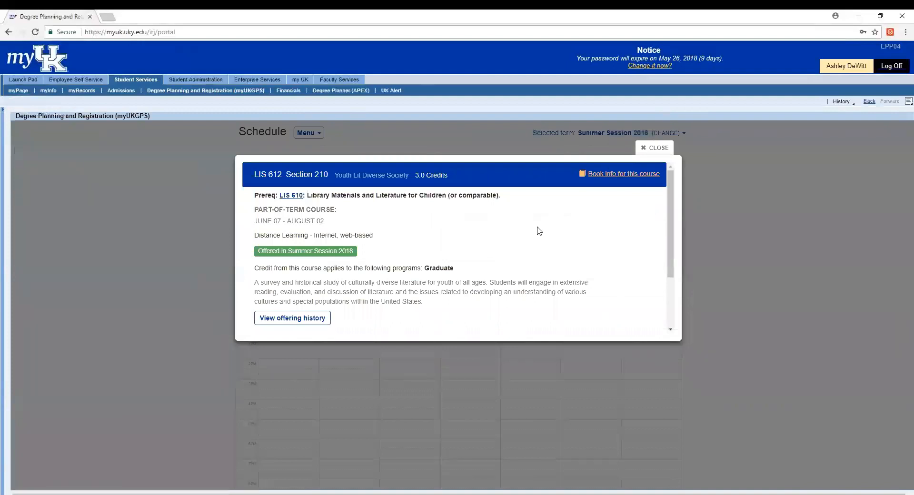
{"action": "mouse_move", "coordinate": [565, 211]}
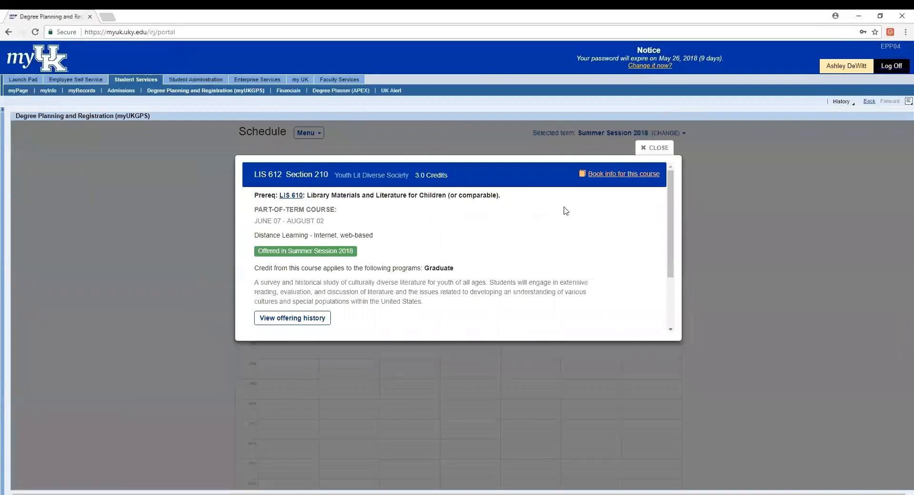
{"action": "scroll", "scroll_direction": "down", "scroll_amount": 3}
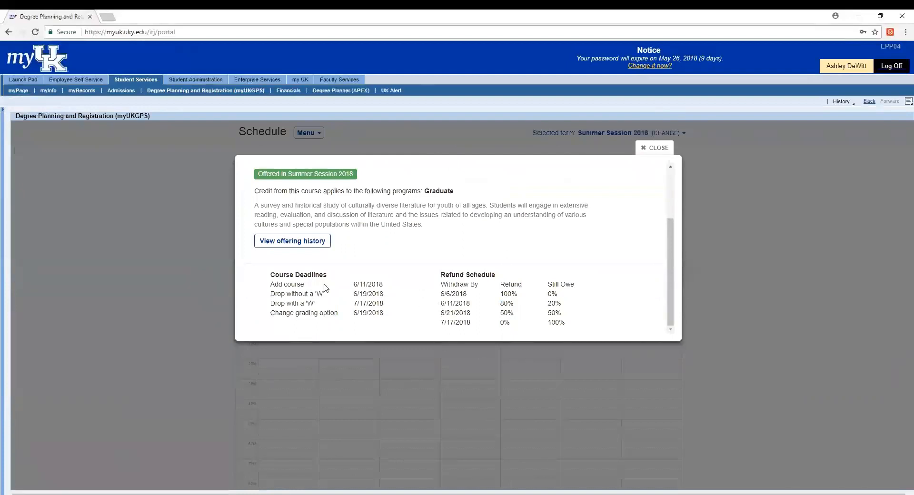
{"action": "mouse_move", "coordinate": [409, 257]}
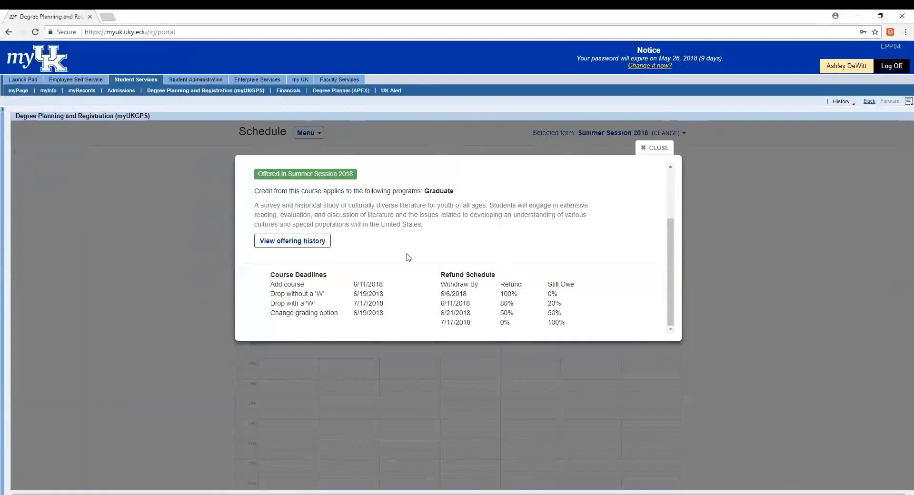
{"action": "mouse_move", "coordinate": [476, 139]}
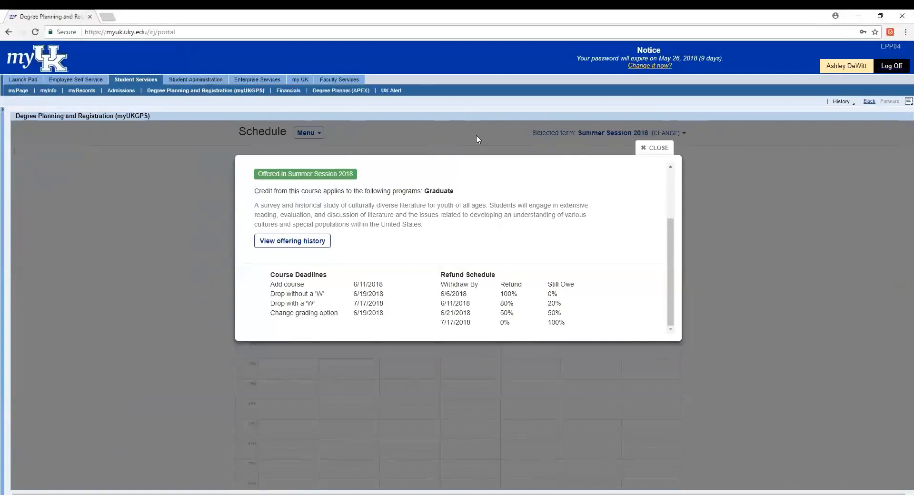
Close the LIS 612 details pop-up and open the Schedule page menu.
{"action": "left_click", "coordinate": [654, 148]}
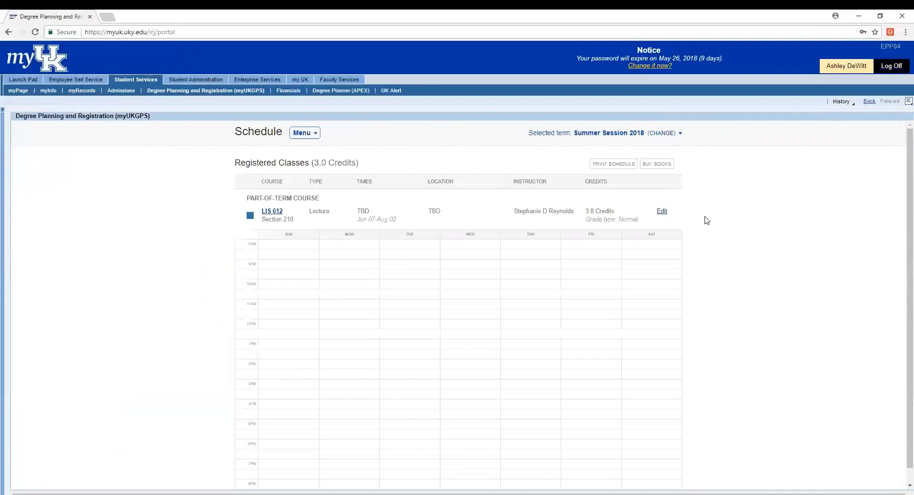
{"action": "left_click", "coordinate": [304, 133]}
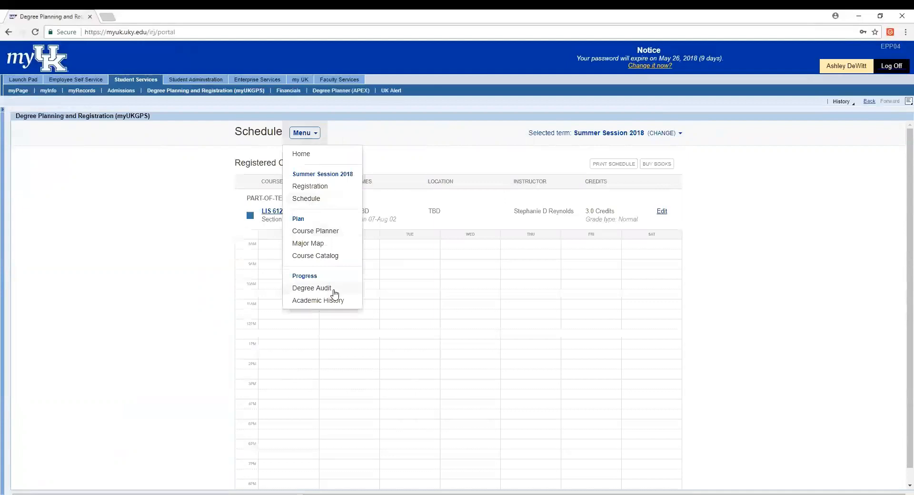
Go to Degree Audit under Progress, which lists no built-in major requirements or 'what if' audits.
{"action": "left_click", "coordinate": [312, 287]}
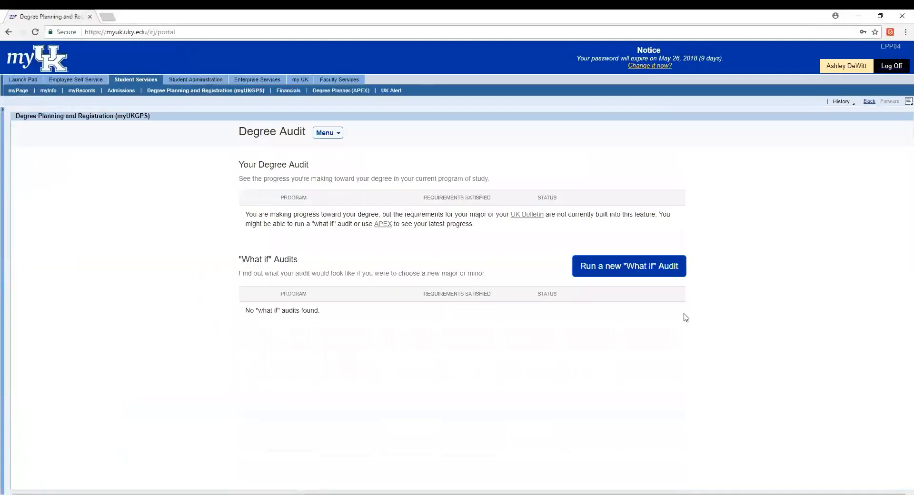
{"action": "mouse_move", "coordinate": [640, 342]}
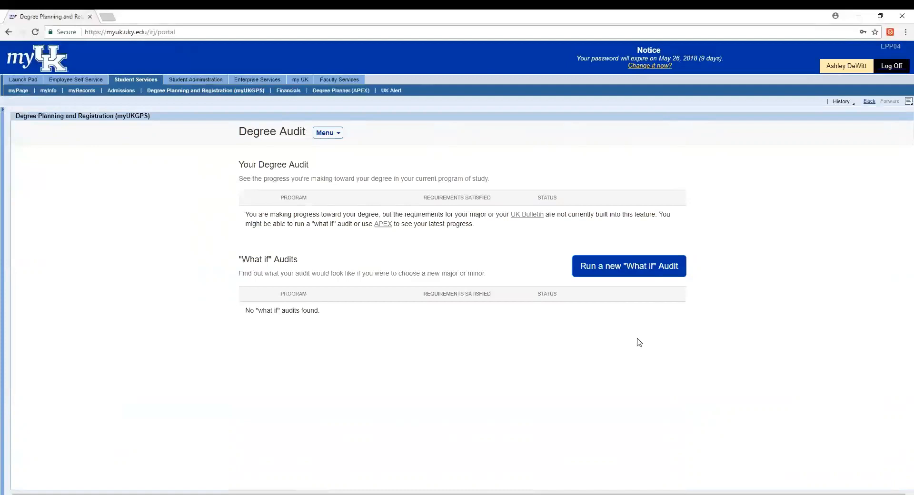
{"action": "mouse_move", "coordinate": [457, 80]}
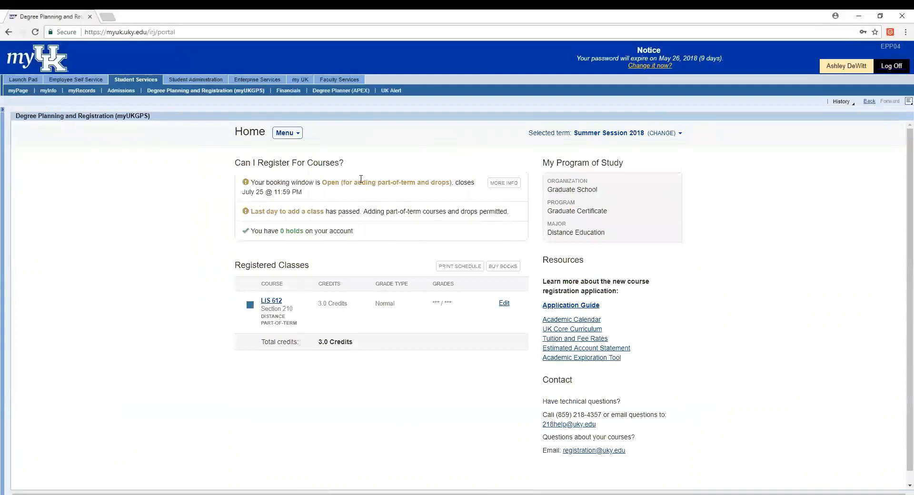
{"action": "mouse_move", "coordinate": [355, 199]}
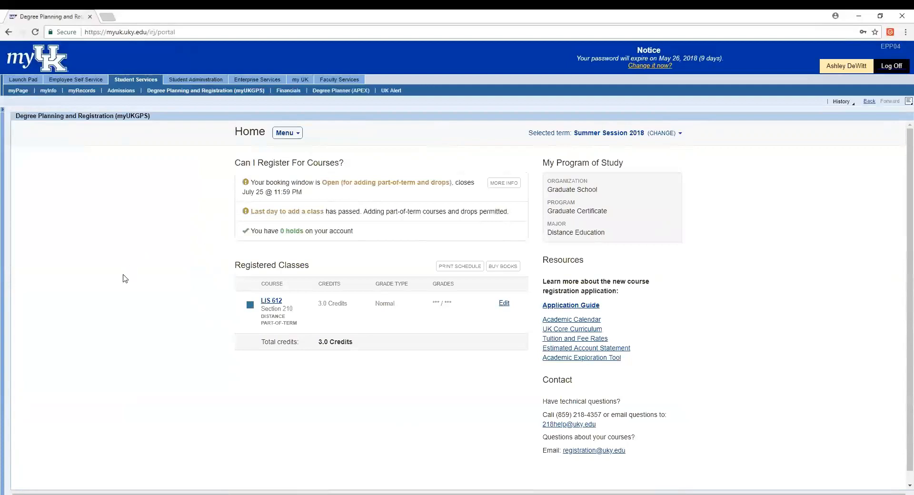
{"action": "mouse_move", "coordinate": [127, 283]}
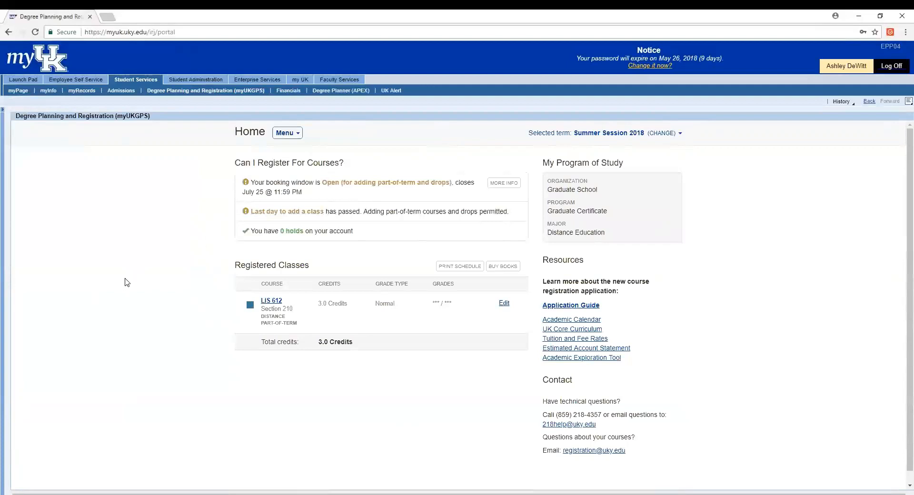